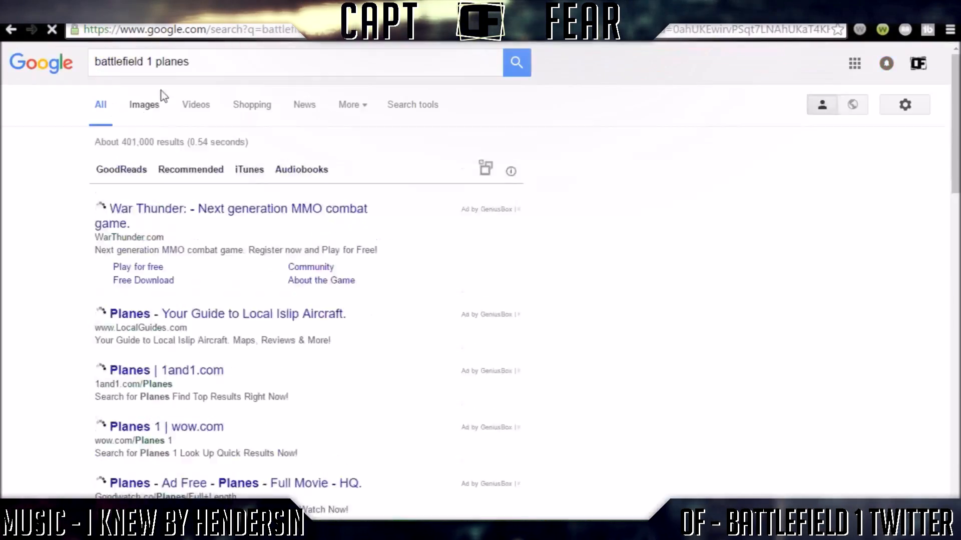
# Step: Show the image results for the 'battlefield 1 planes' Google search
pyautogui.click(143, 104)
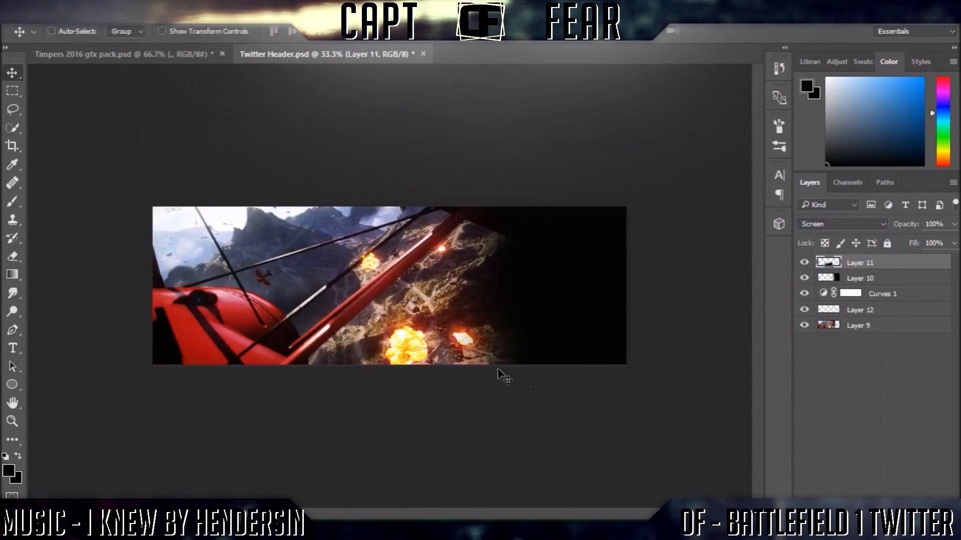
# Step: Add brush and eraser effect layers and a centred 'YOUR NAME' title
pyautogui.click(841, 224)
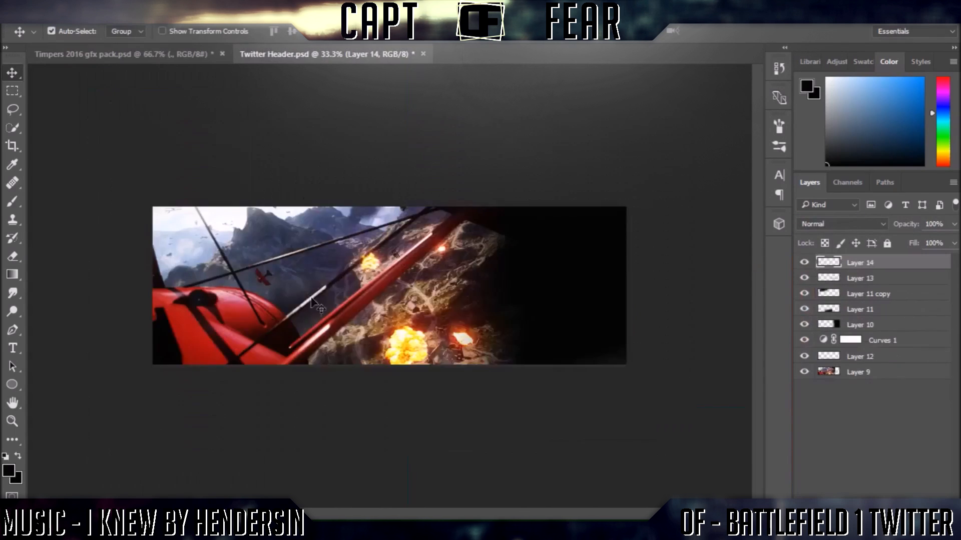
pyautogui.click(842, 224)
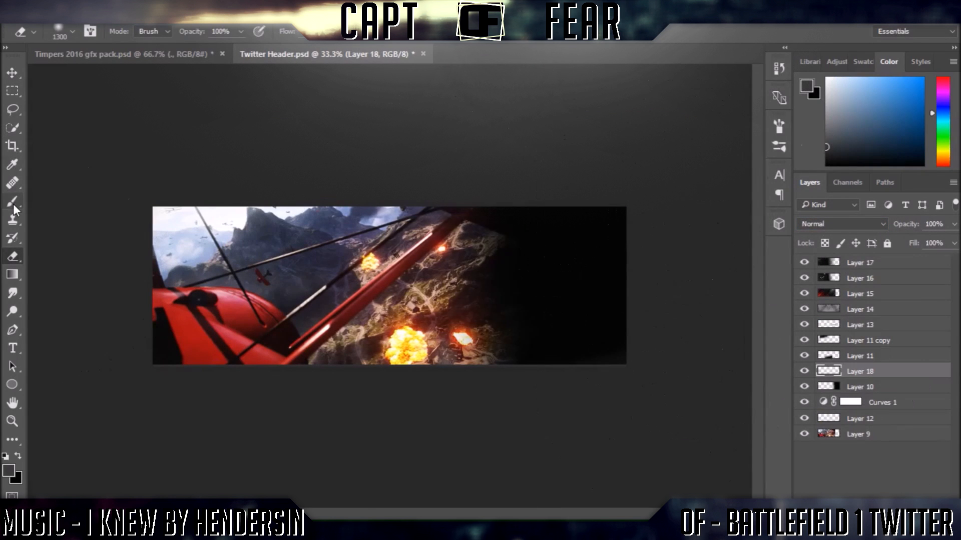
pyautogui.click(843, 224)
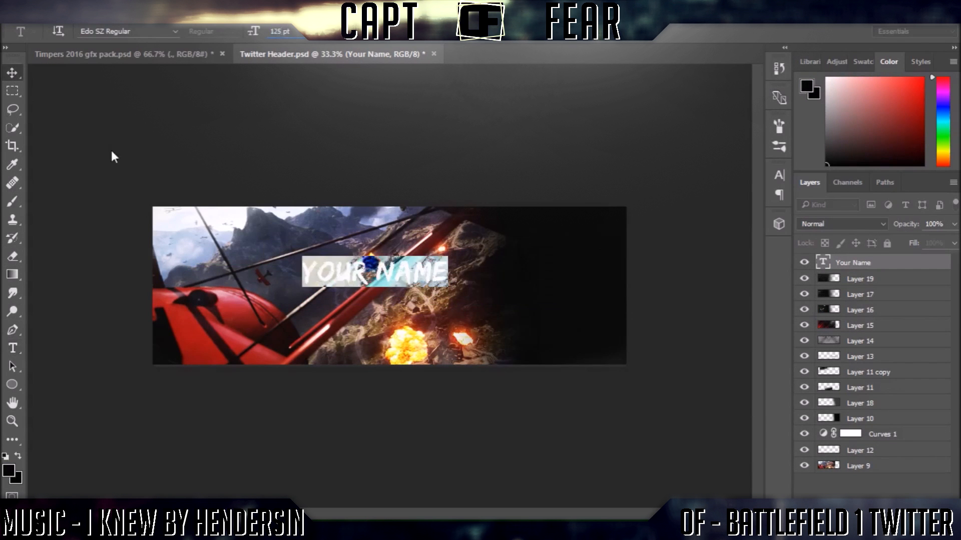
# Step: Switch between the graphics pack and header documents while styling the title
pyautogui.click(123, 54)
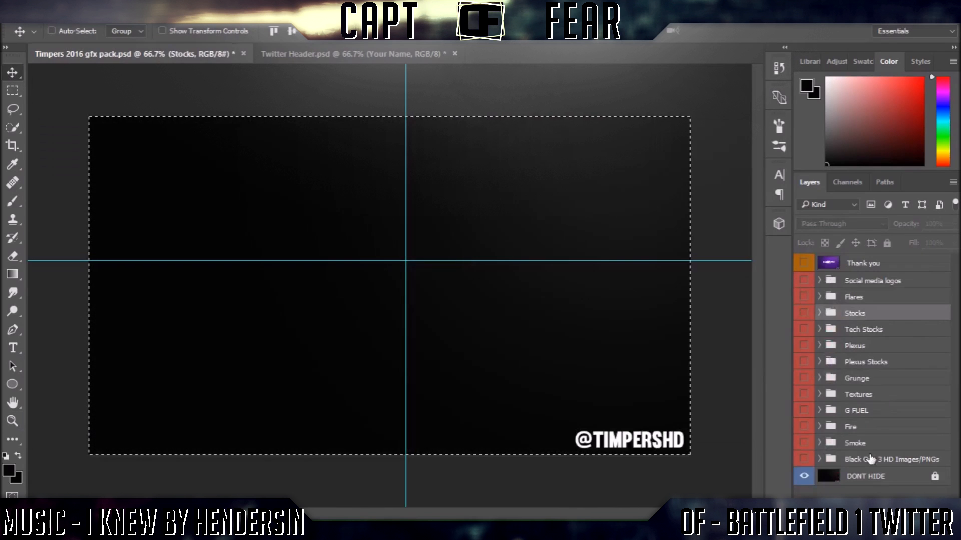
pyautogui.click(355, 54)
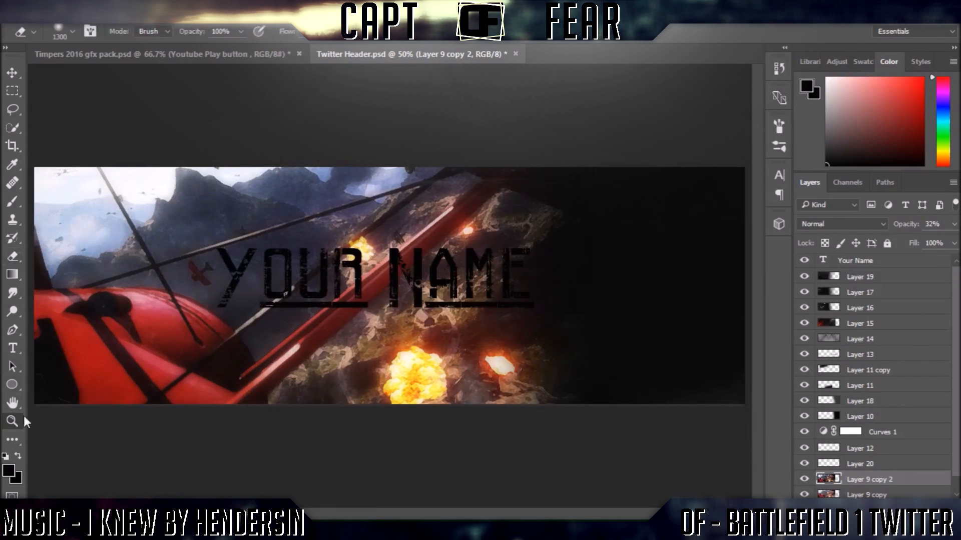
# Step: Bring the White logos layers from the GFX pack into Twitter Header.psd
pyautogui.click(12, 422)
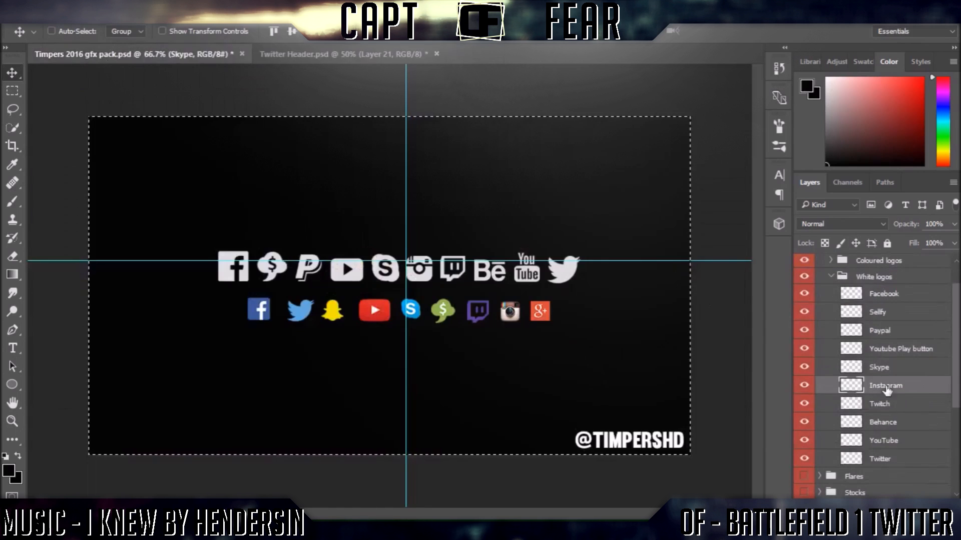
pyautogui.click(341, 54)
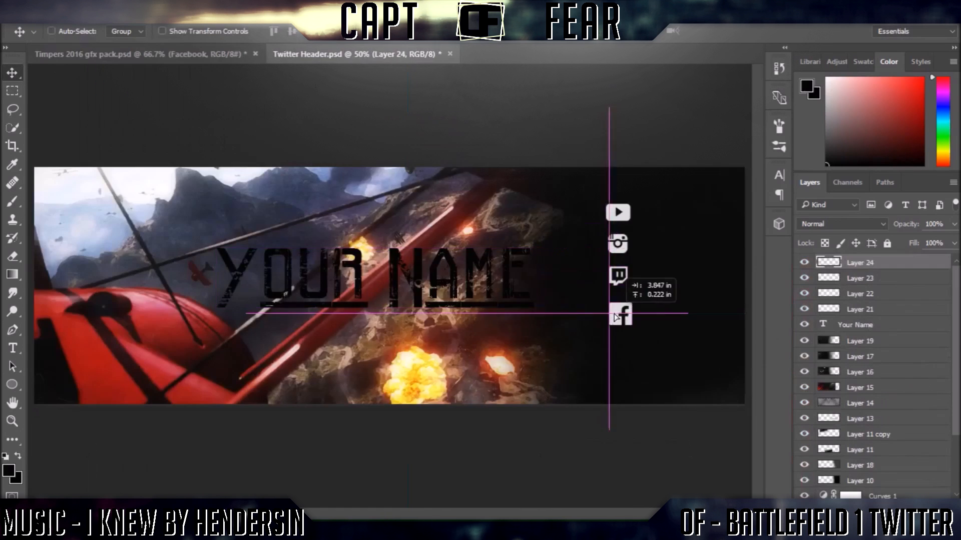
pyautogui.click(860, 276)
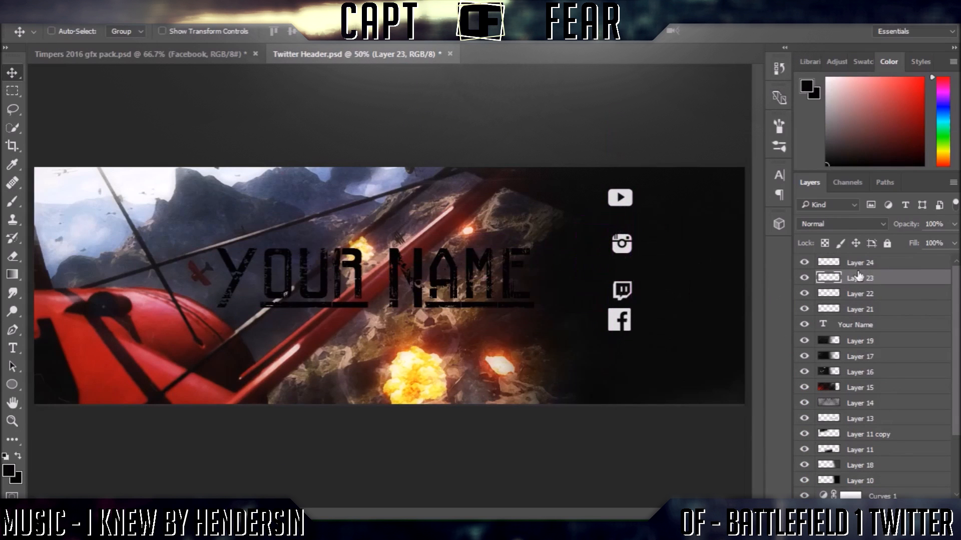